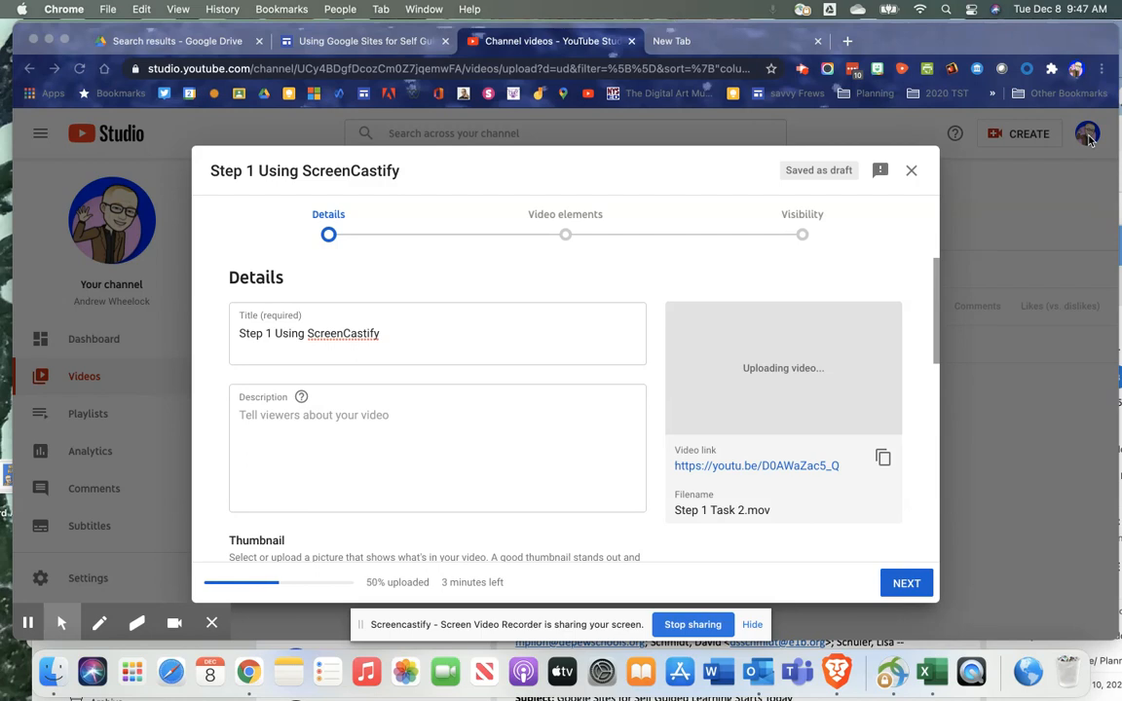
mouse_move(474, 438)
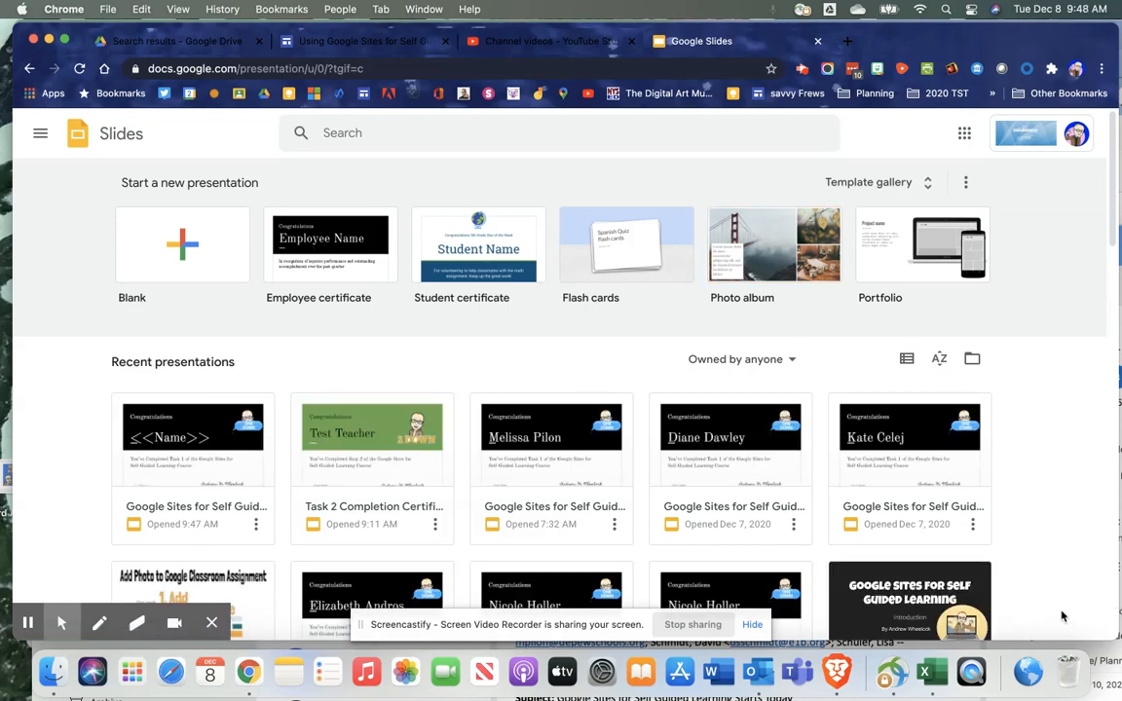
Scroll the Recent presentations grid to find the Google Sites for Self Guided Learning deck.
scroll(down, 3)
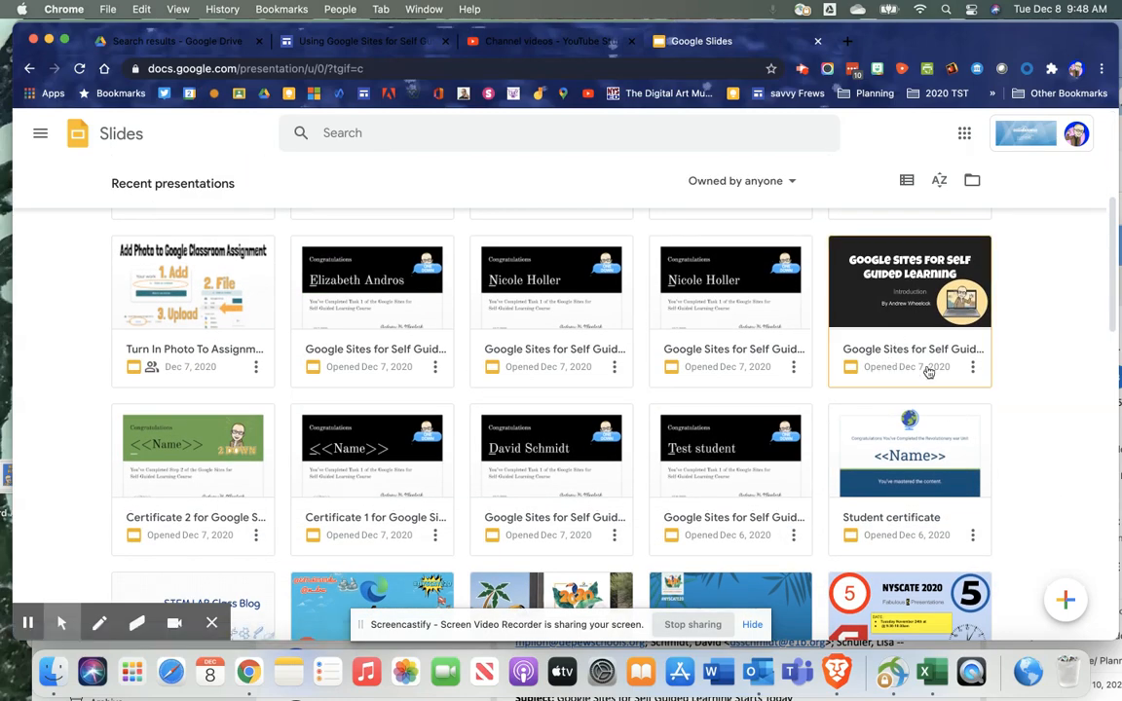
mouse_move(1065, 601)
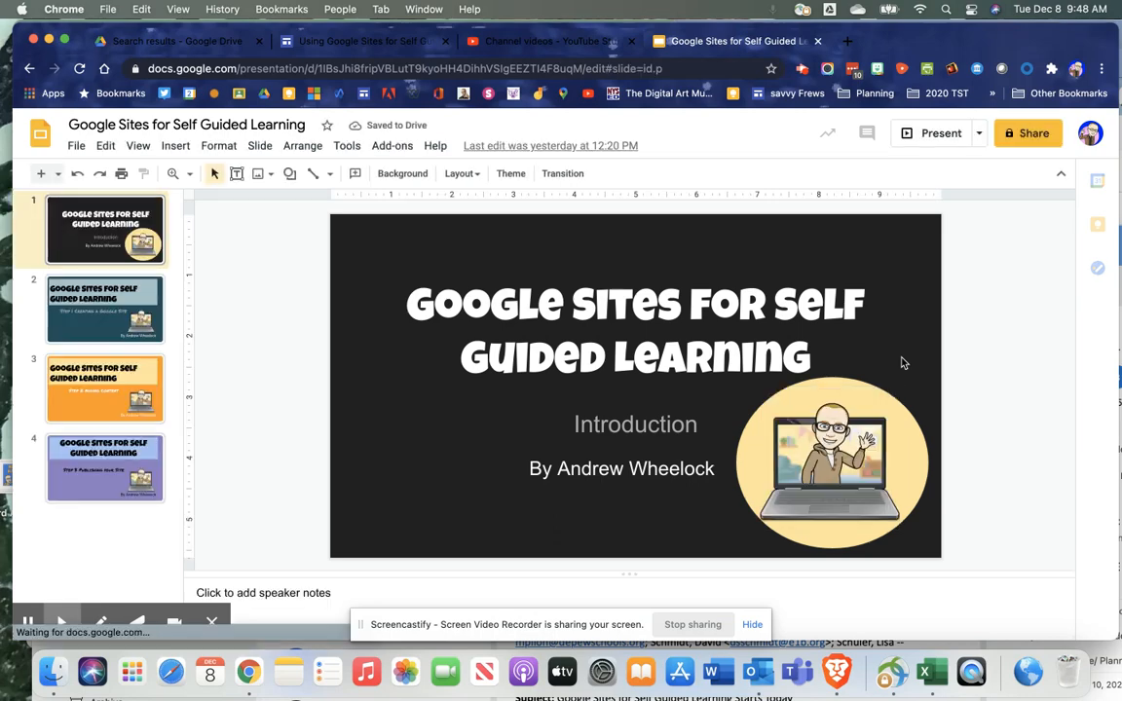
Review the Introduction and Step 1–3 slides, ending on the purple Step 3 slide.
click(104, 309)
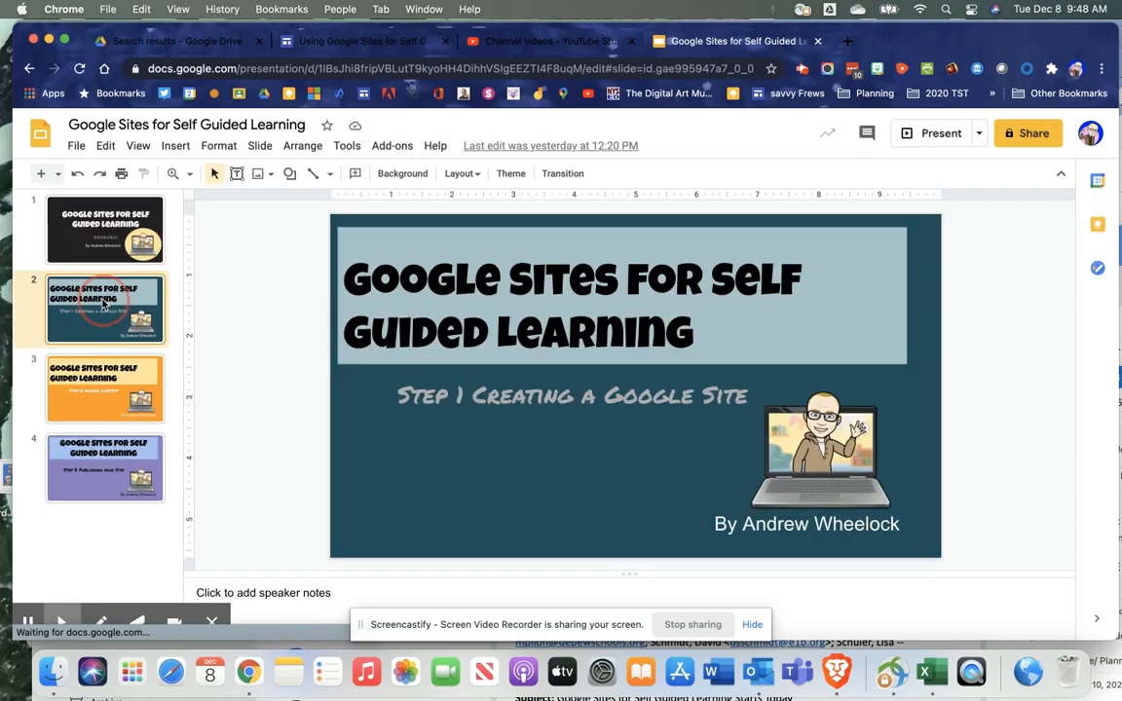
click(104, 388)
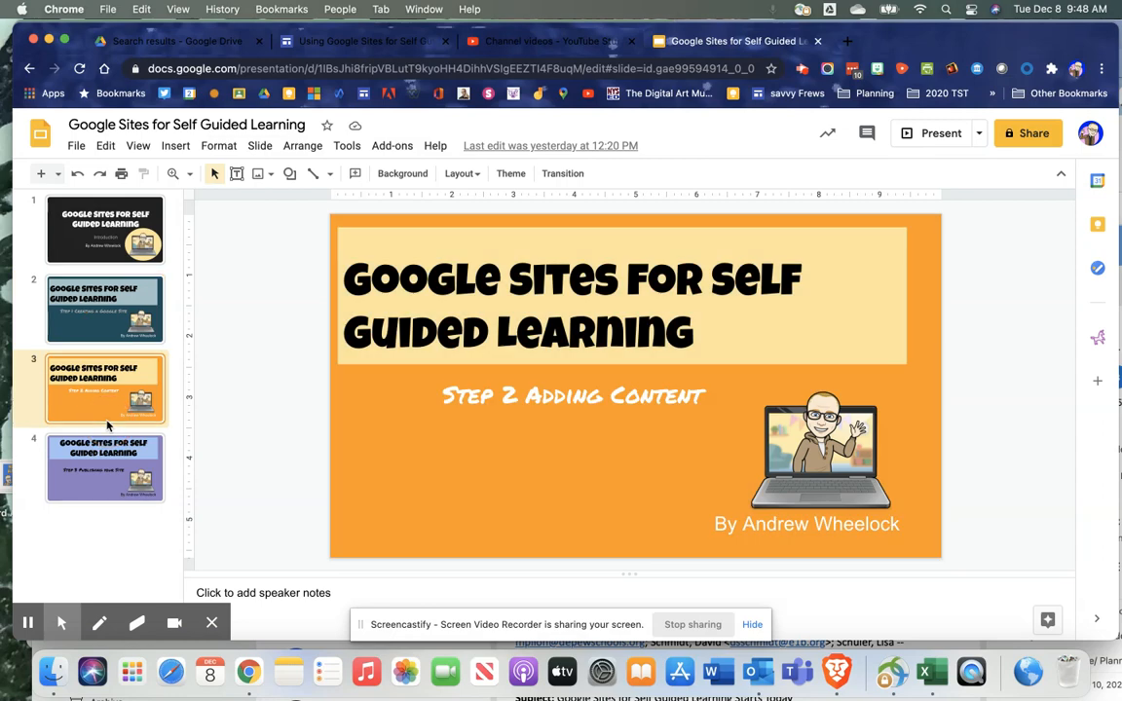
click(104, 468)
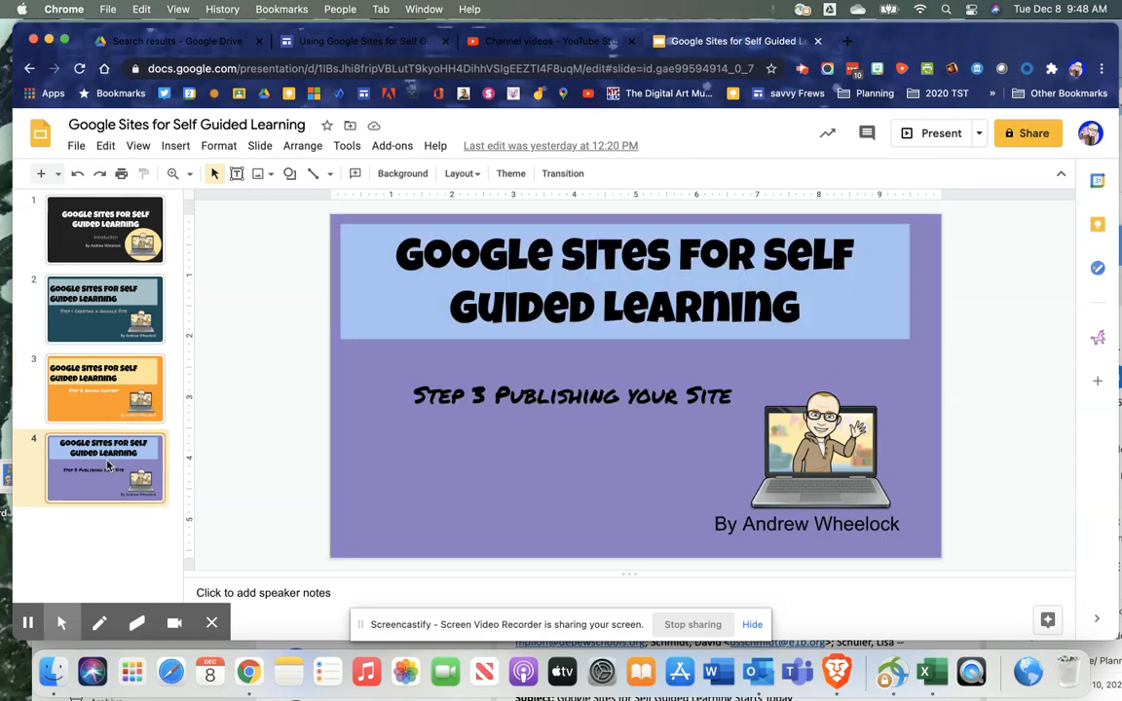
click(105, 230)
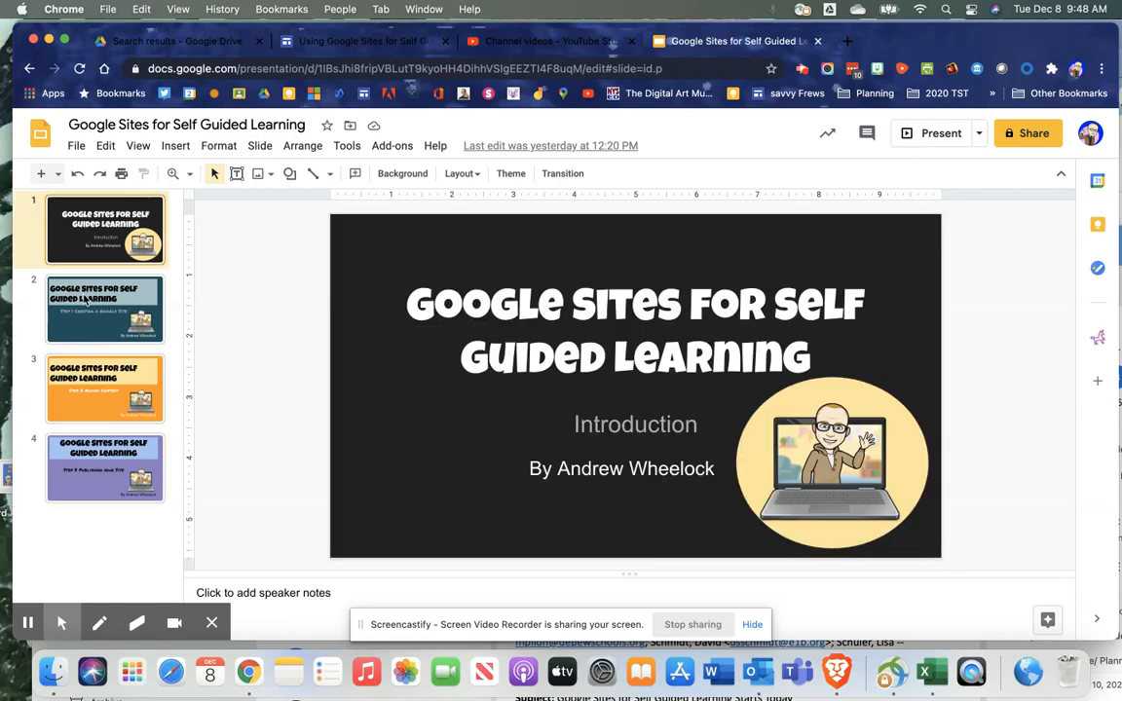
click(104, 387)
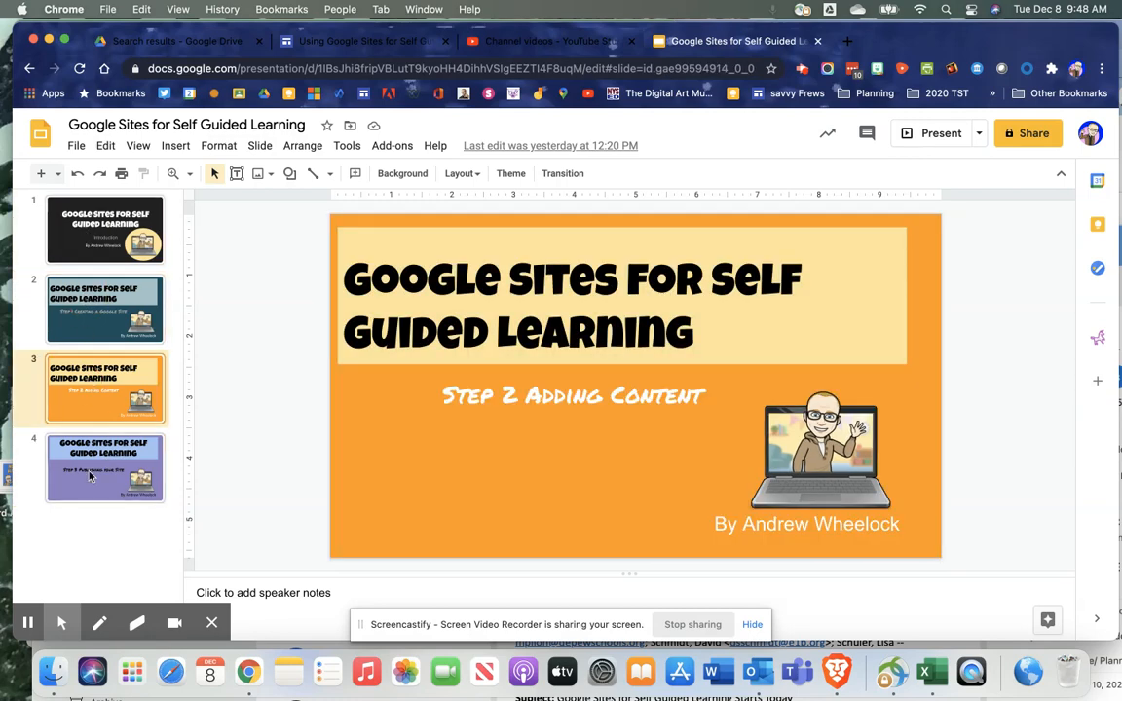
click(105, 468)
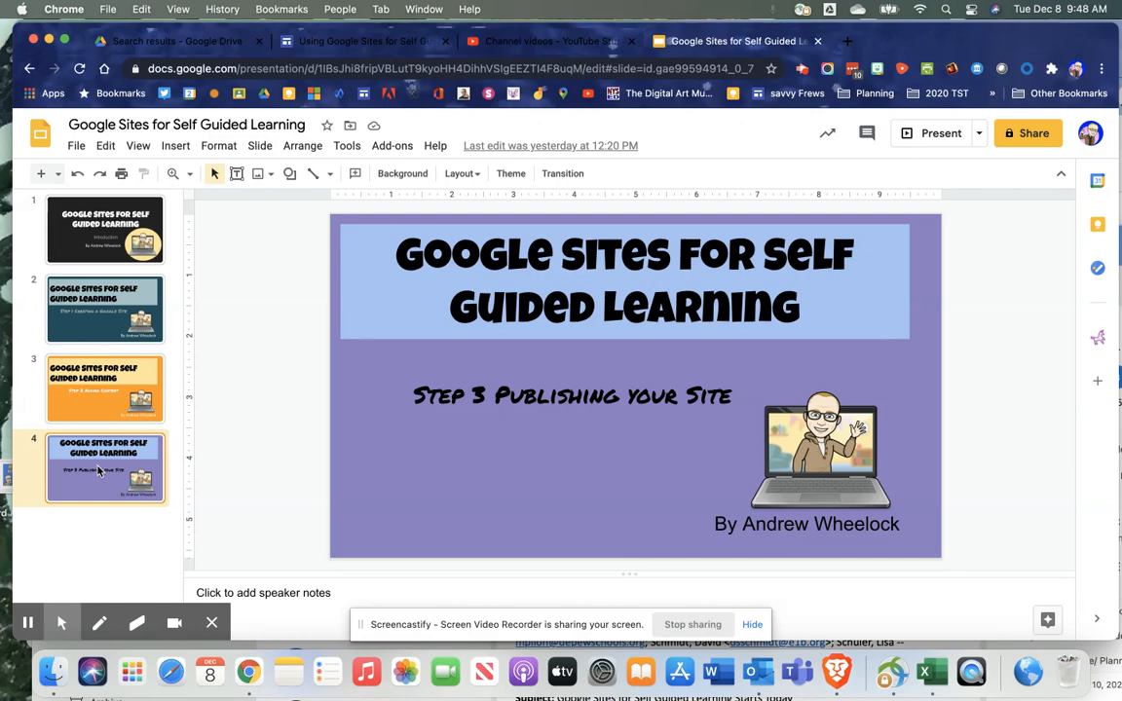
Duplicate the purple Step 3 Publishing your Site slide.
right_click(104, 468)
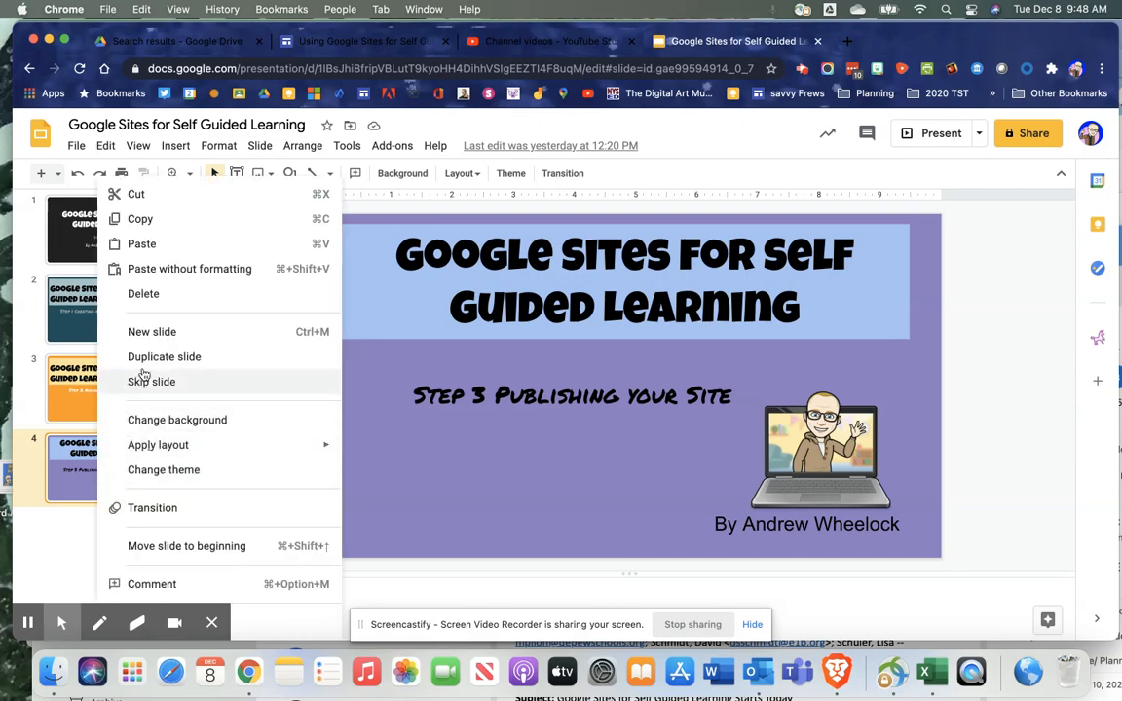
click(164, 357)
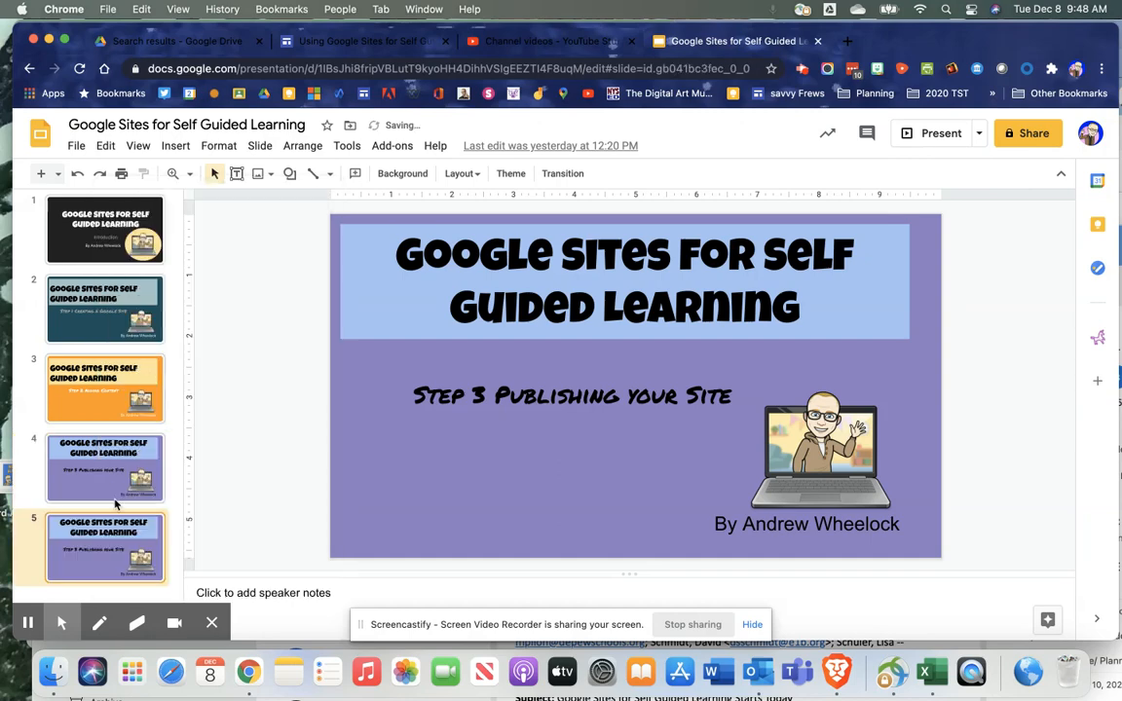
click(623, 279)
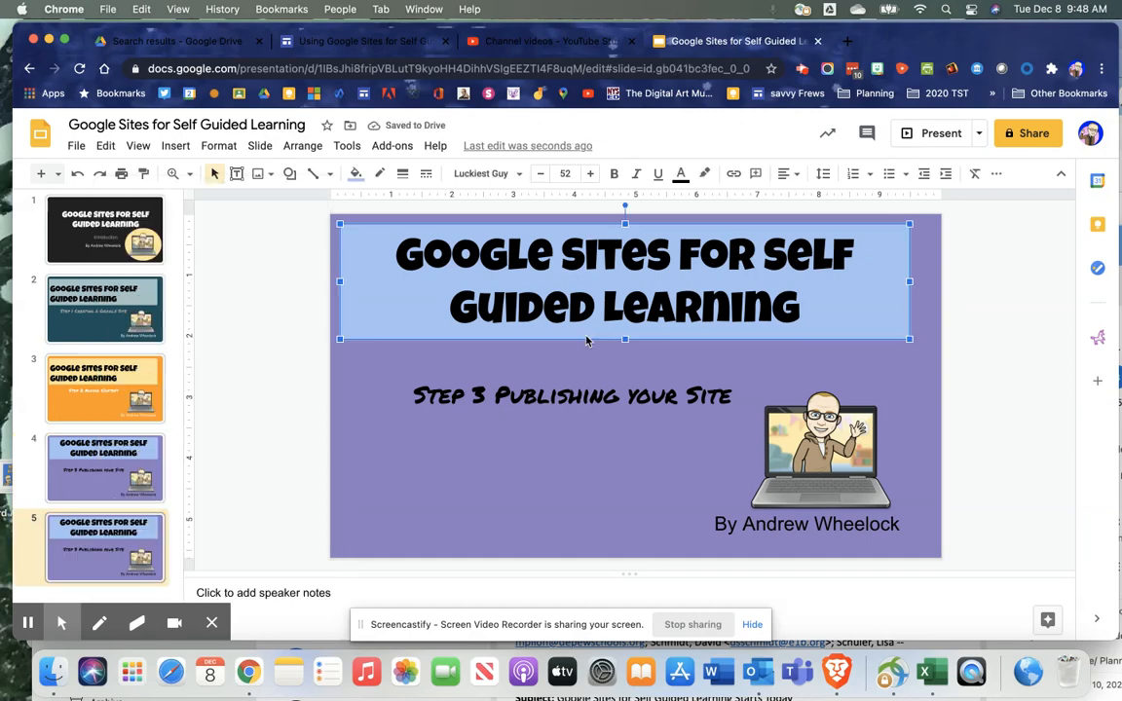
click(618, 282)
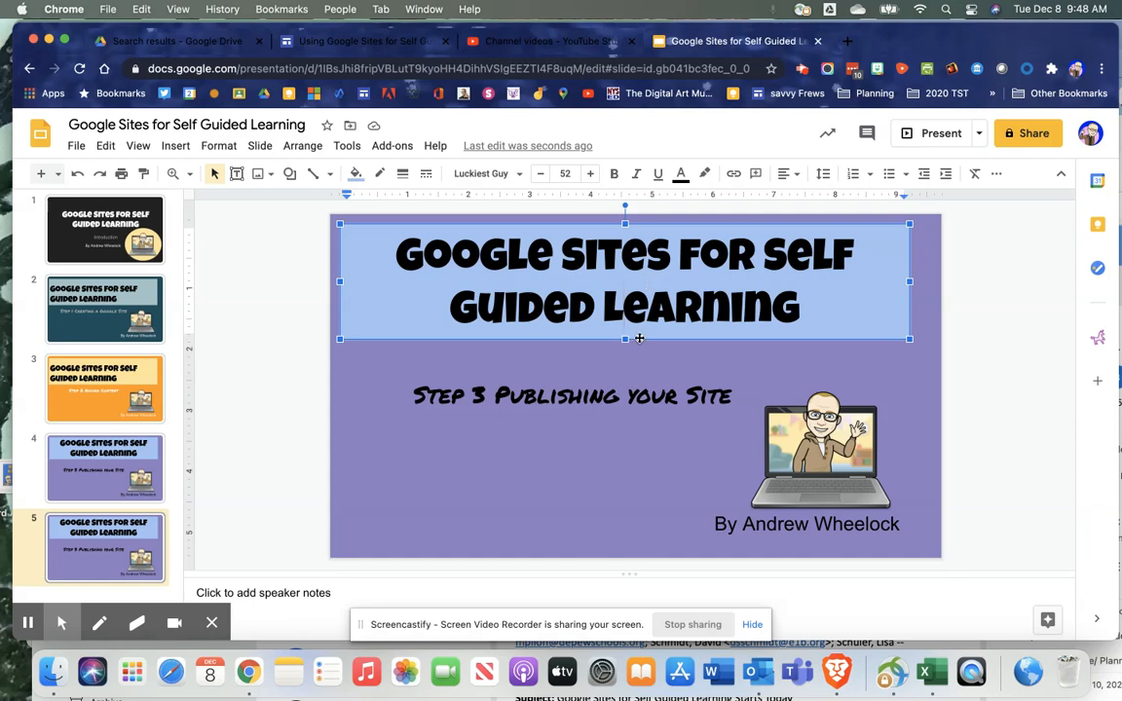
Change the copy's subtitle to 'Step 1 (Task 2) Using screencastify'.
click(572, 396)
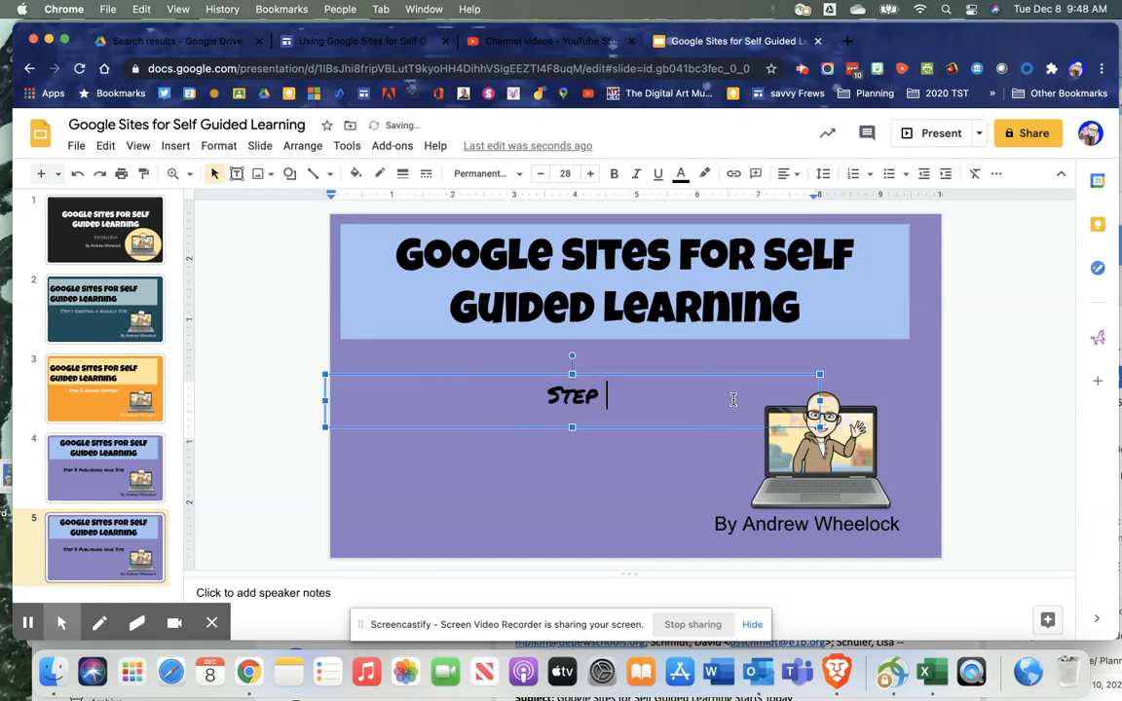
text(1 ()
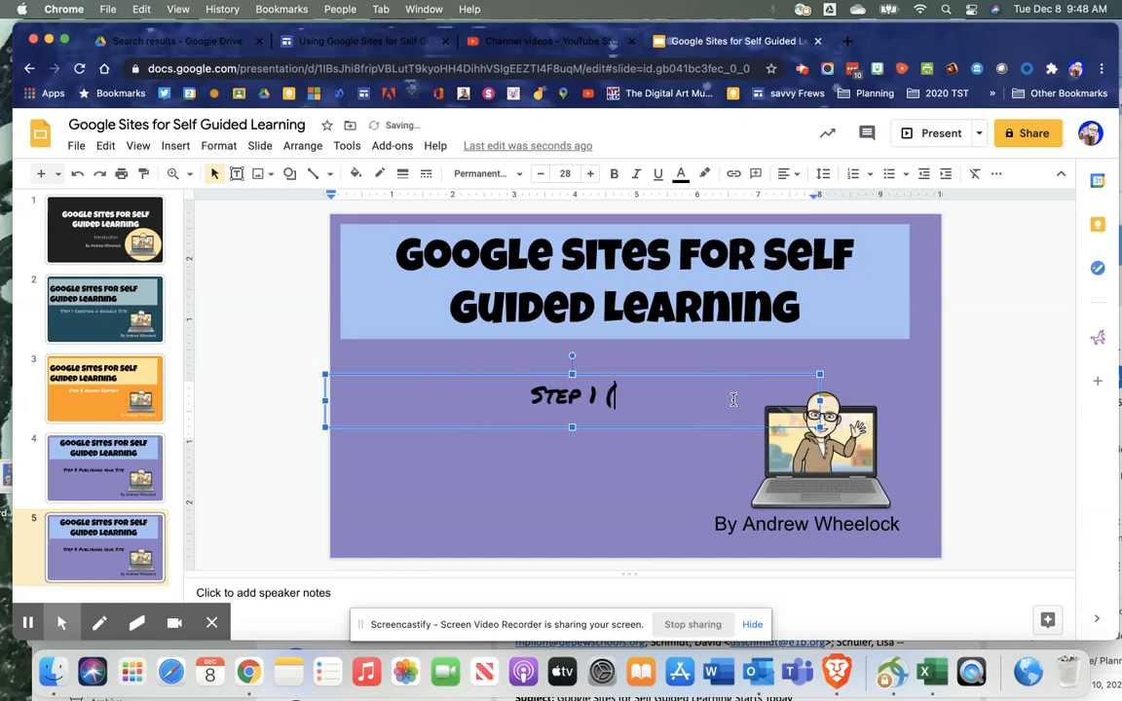
text(Task @)
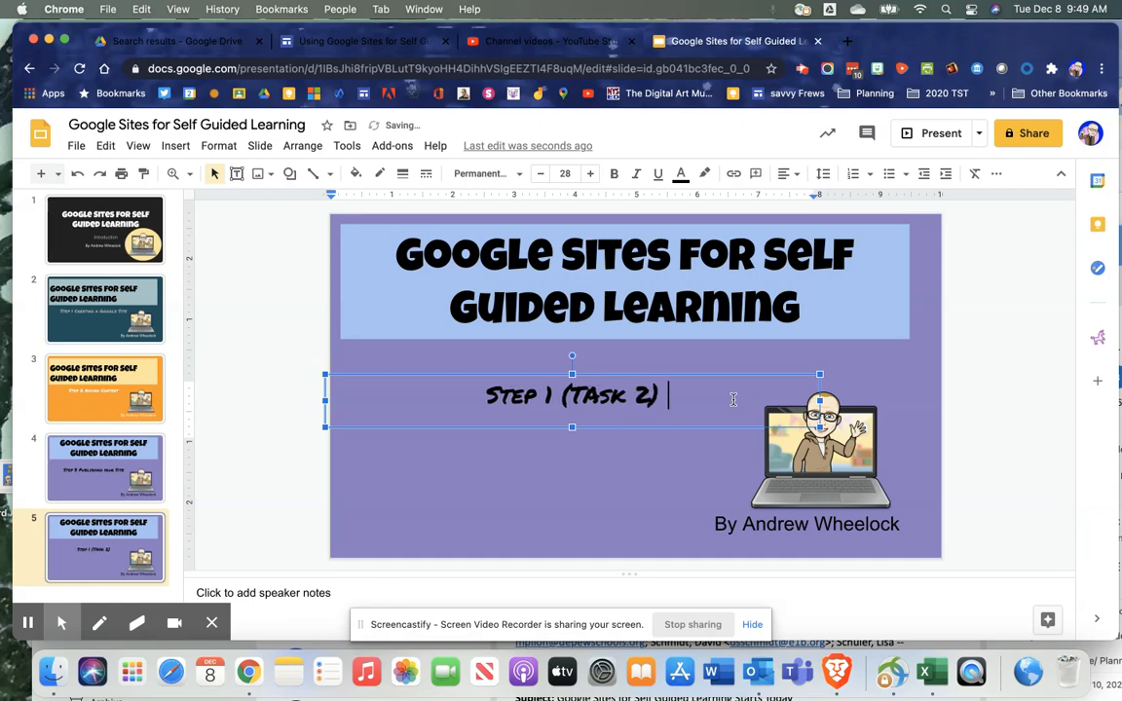
text(Us)
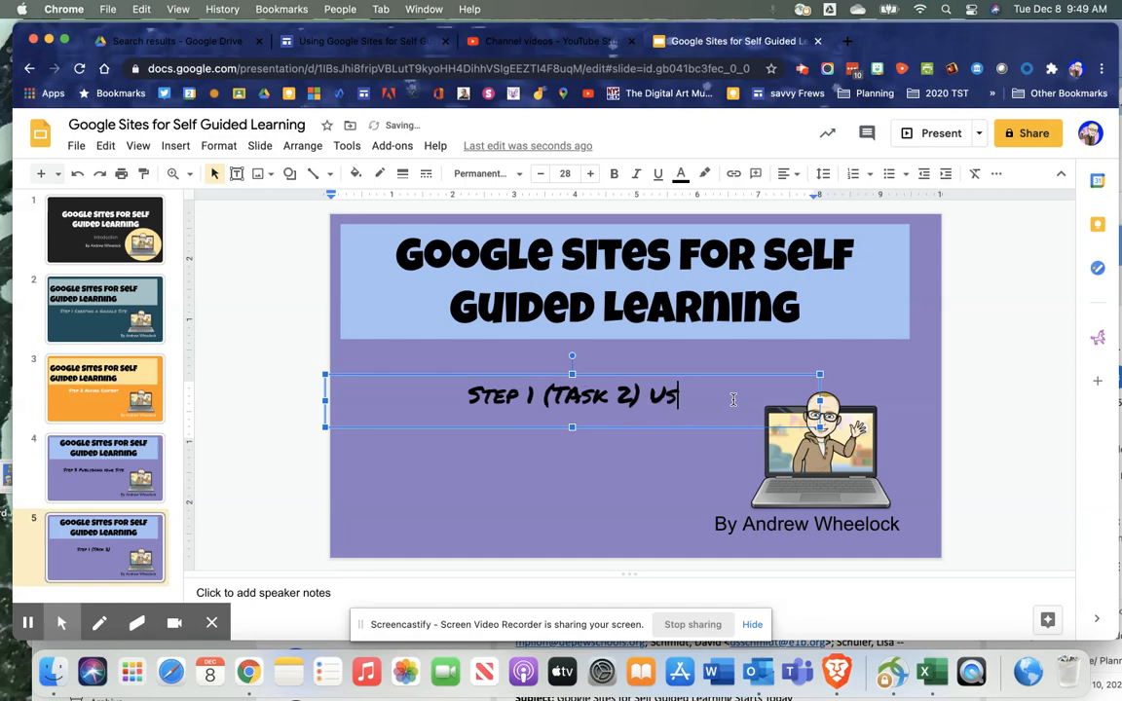
text(ing screencastify)
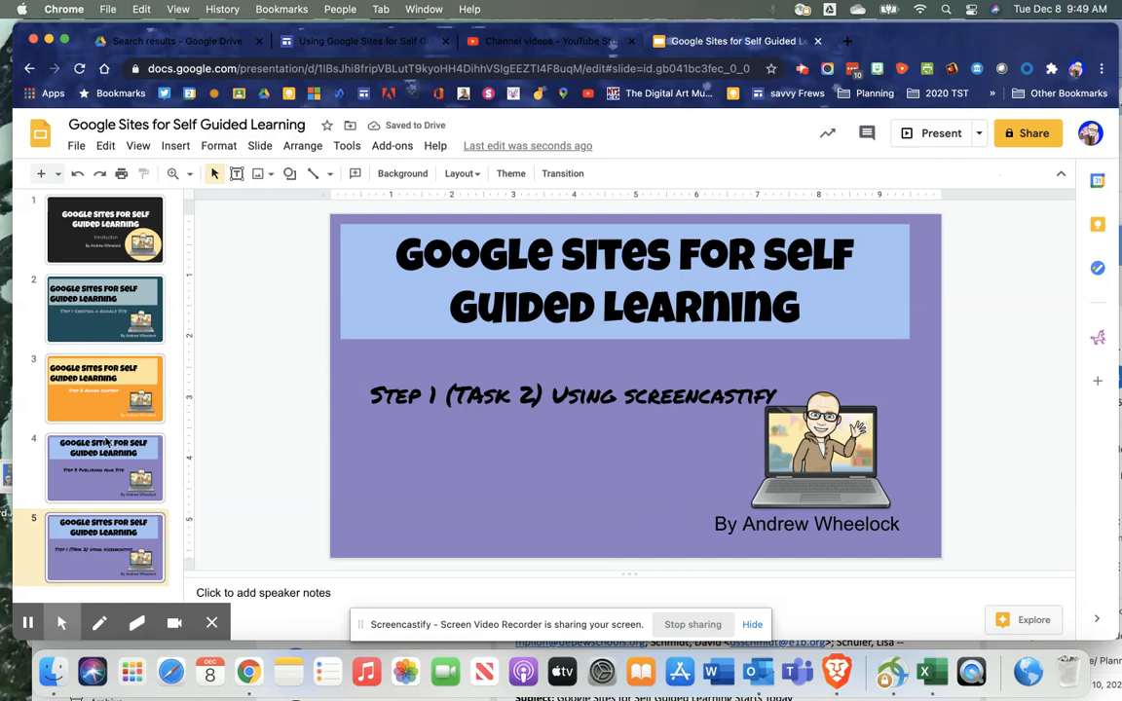
click(465, 517)
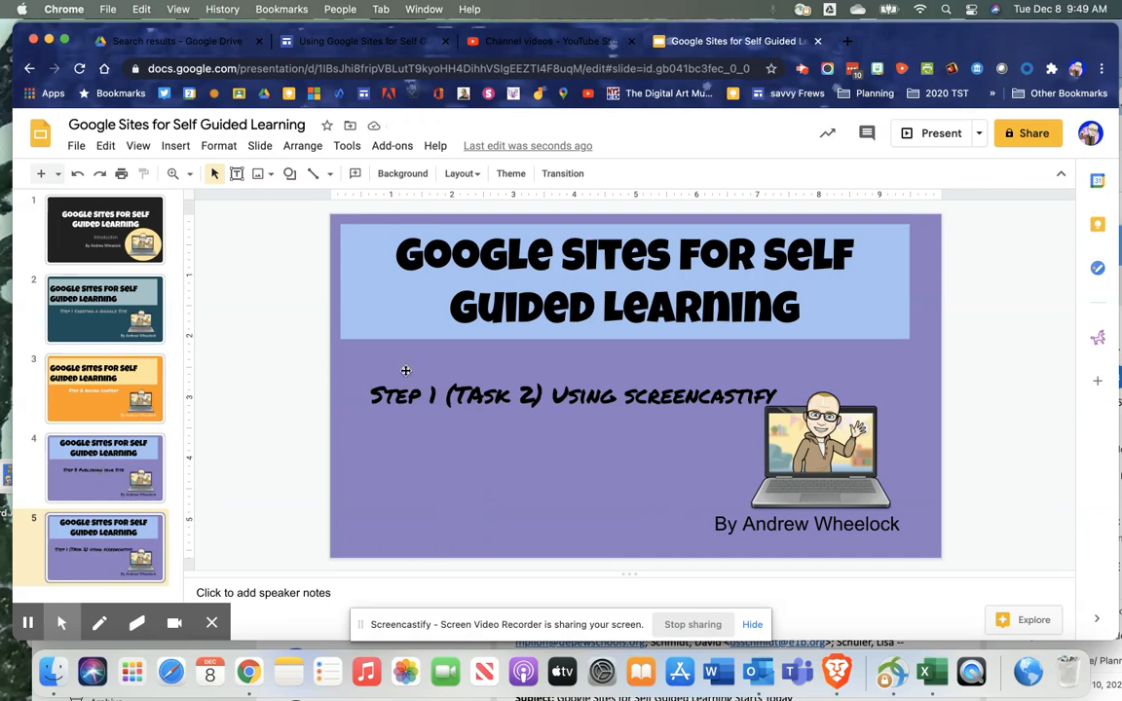
Give the fifth slide a burnt-orange background and a pale yellow title box fill.
click(402, 174)
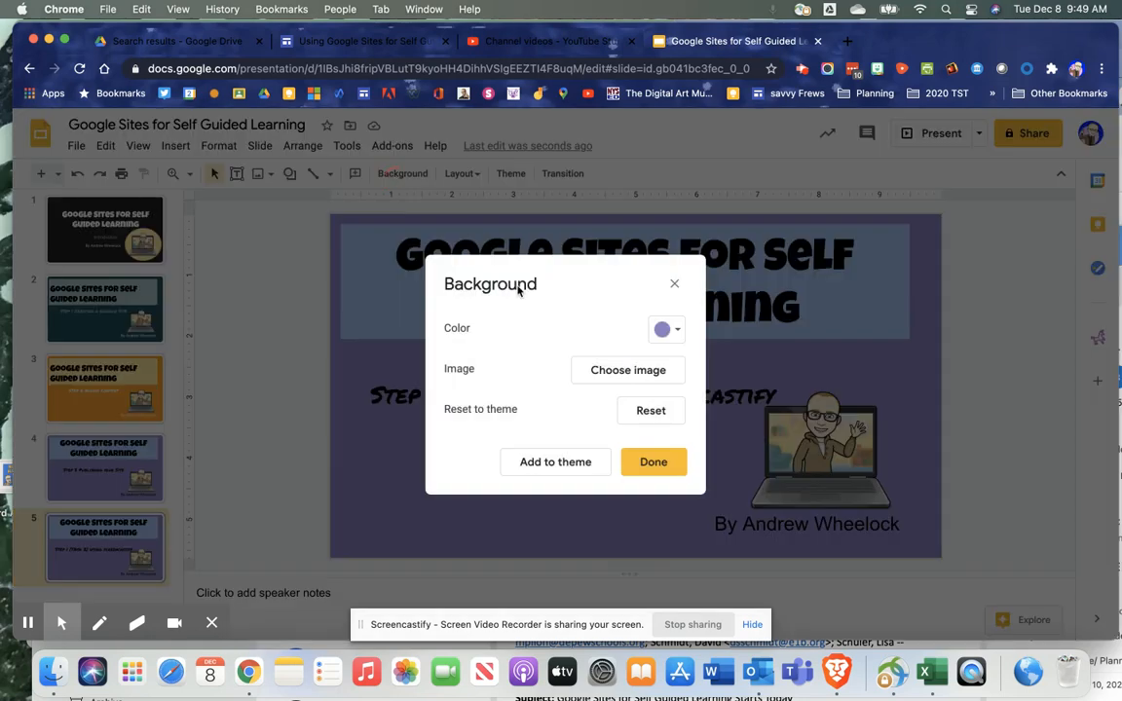
click(661, 330)
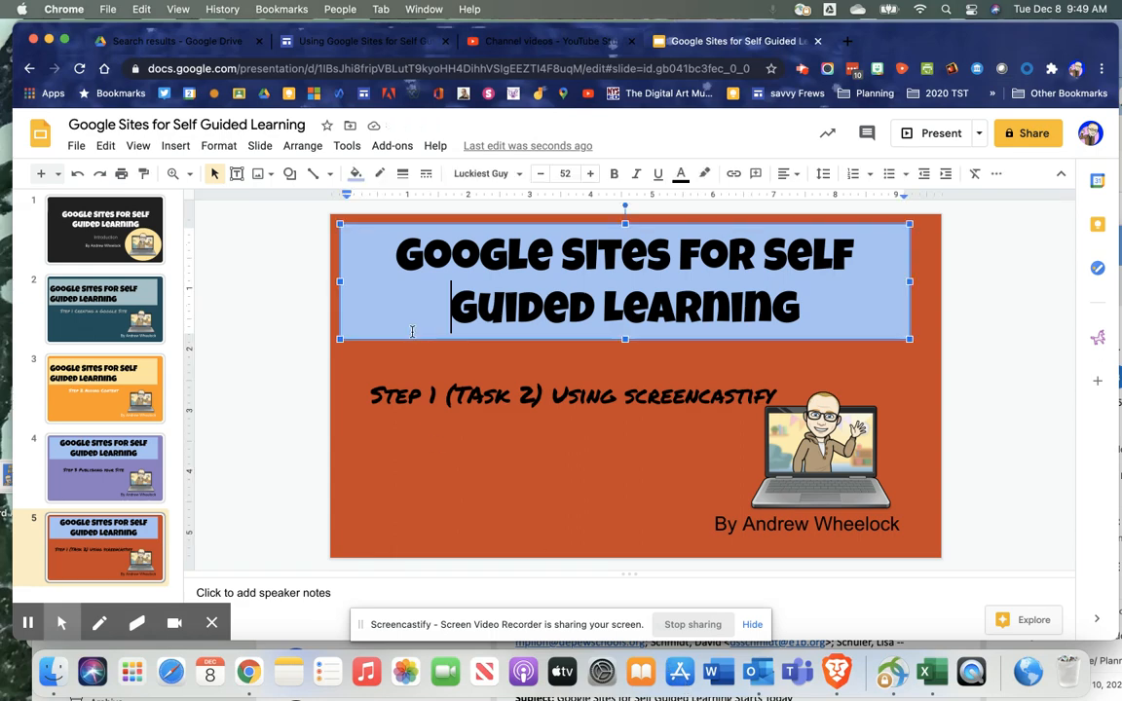
mouse_move(322, 195)
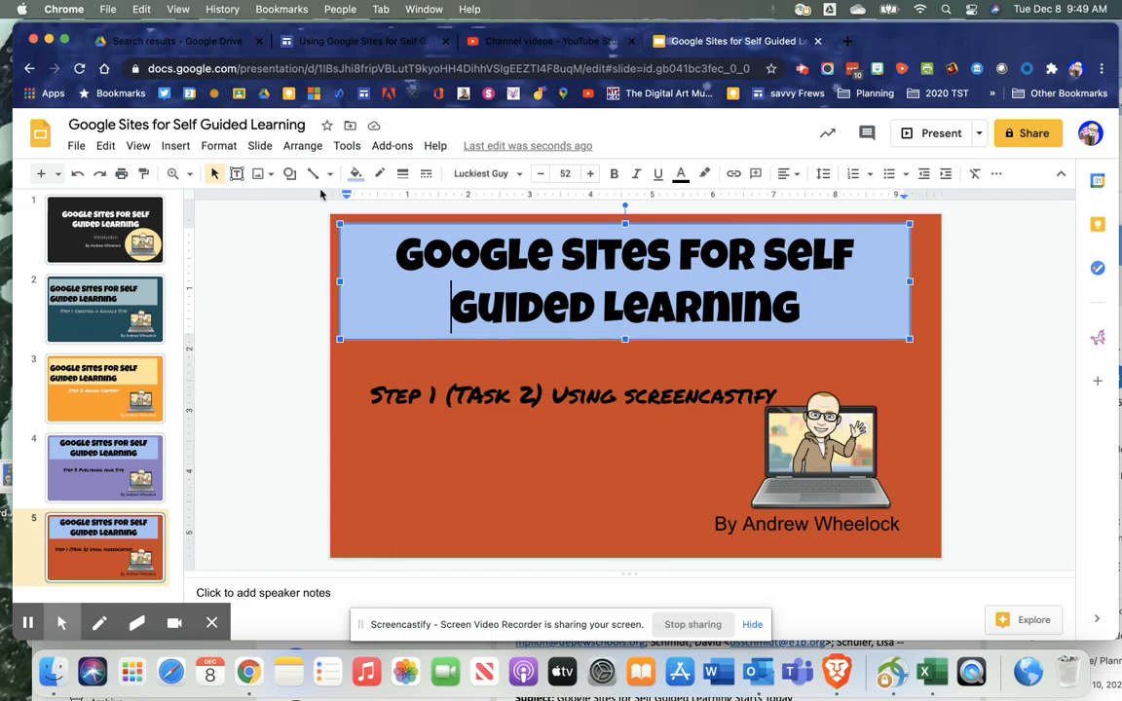
click(355, 174)
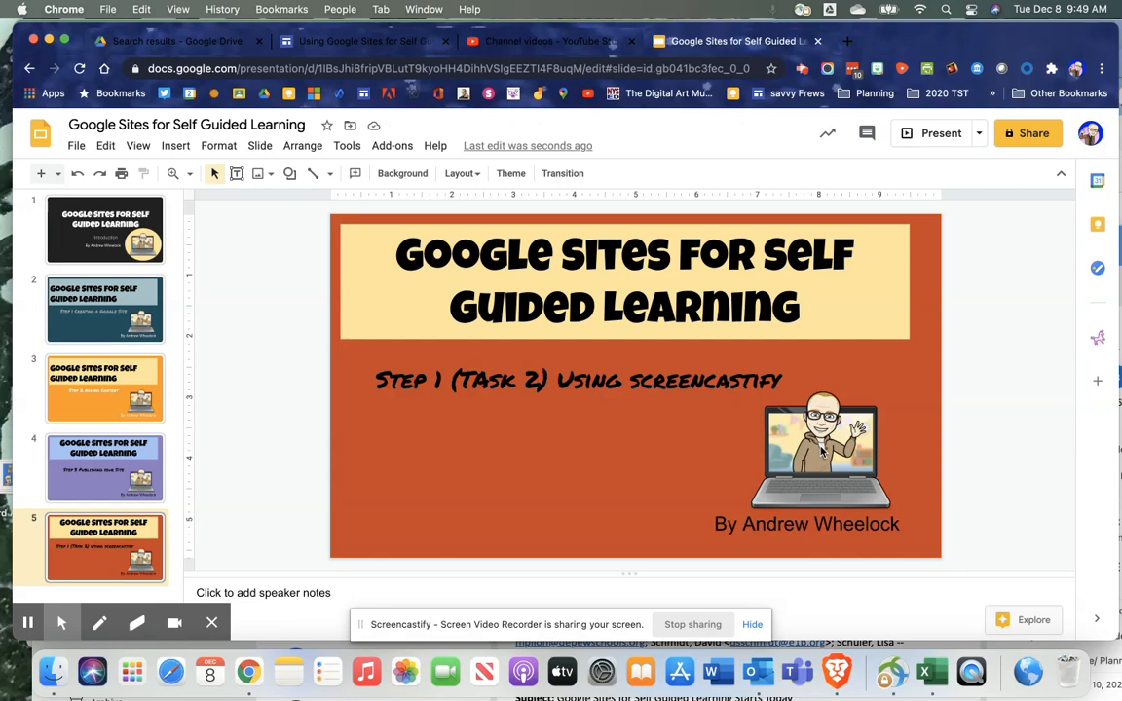
click(579, 380)
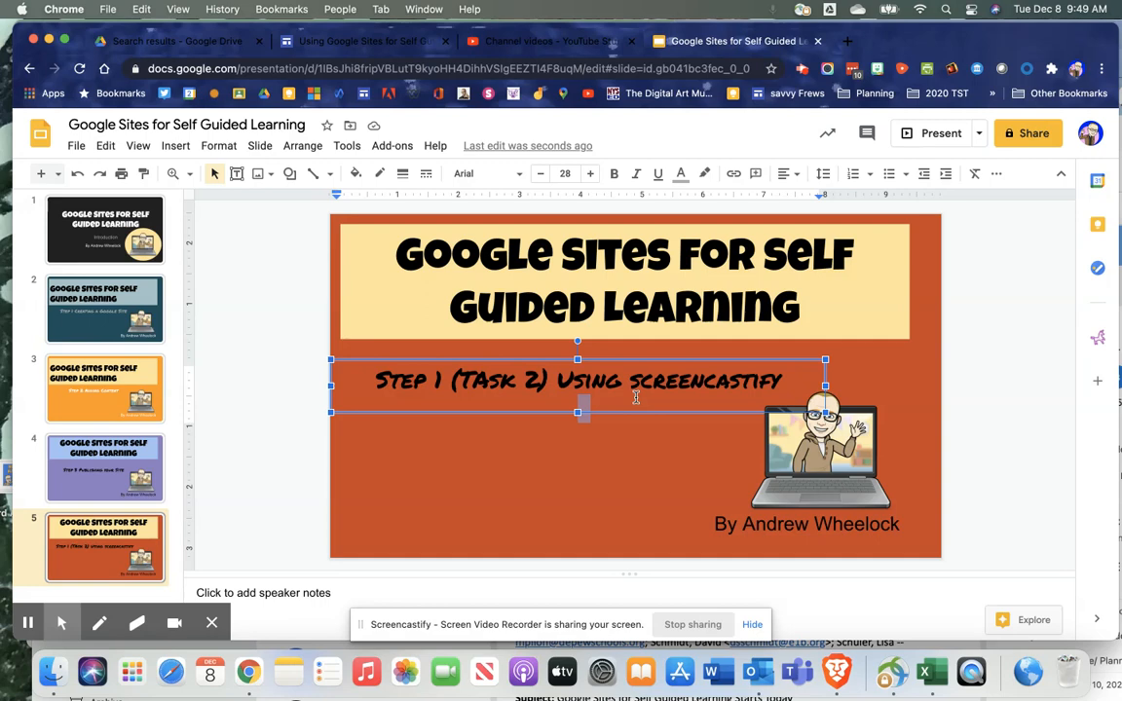
click(638, 448)
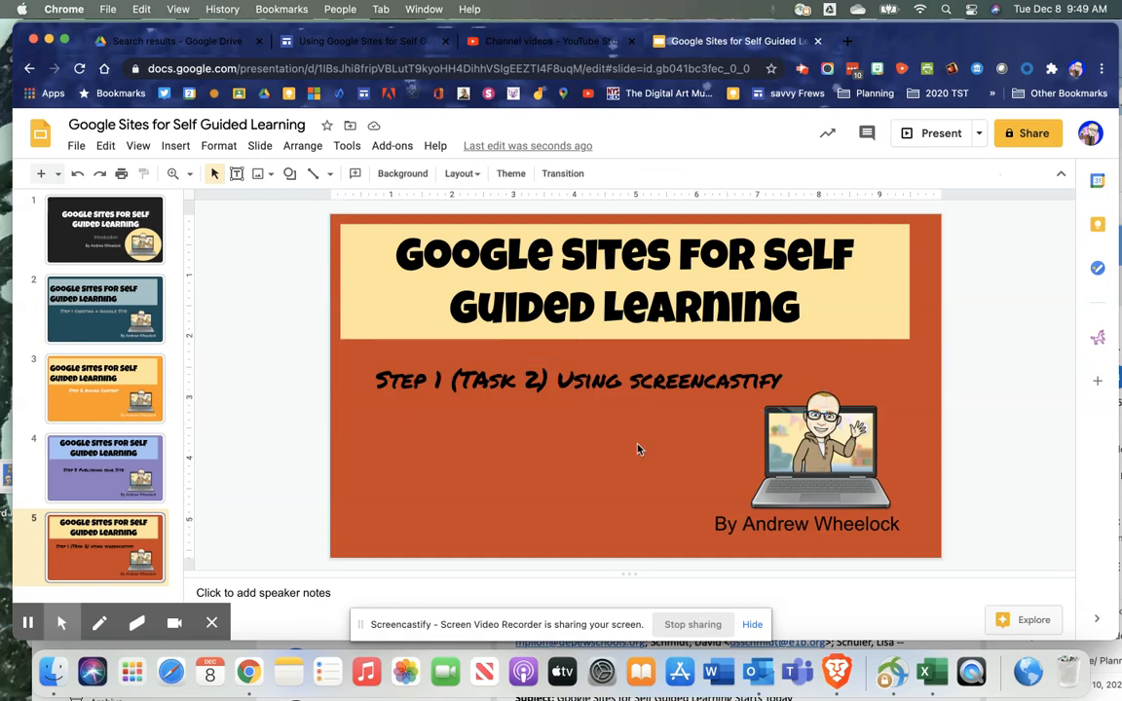
mouse_move(790, 449)
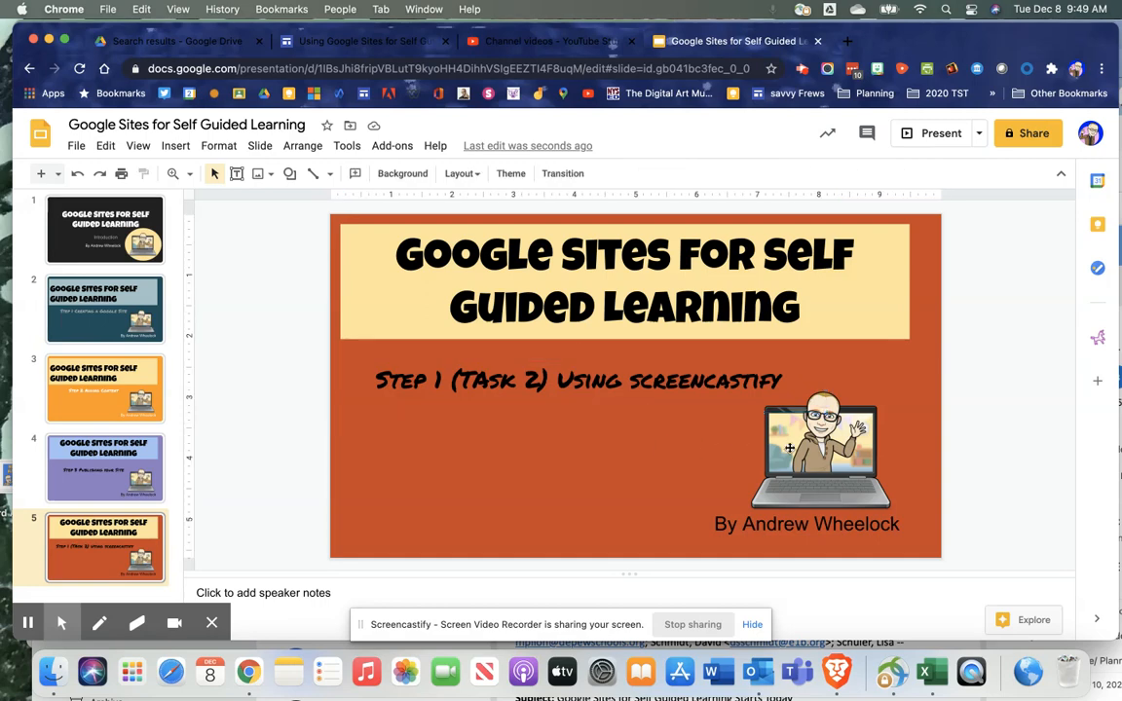
click(821, 448)
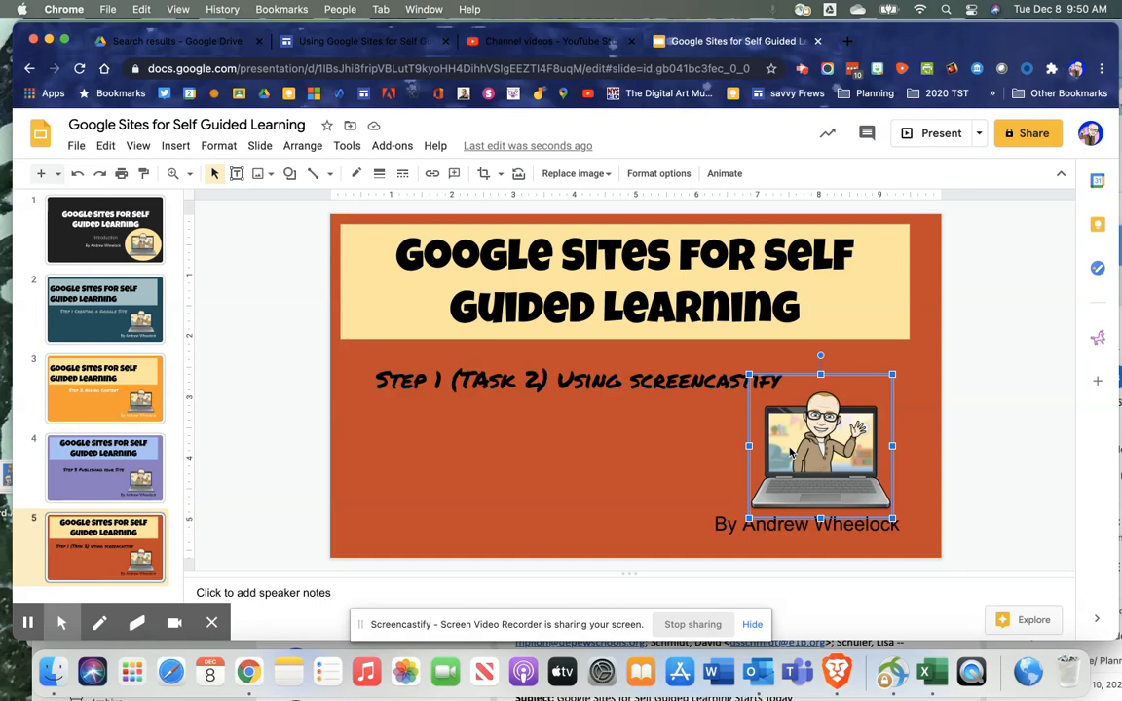
mouse_move(840, 454)
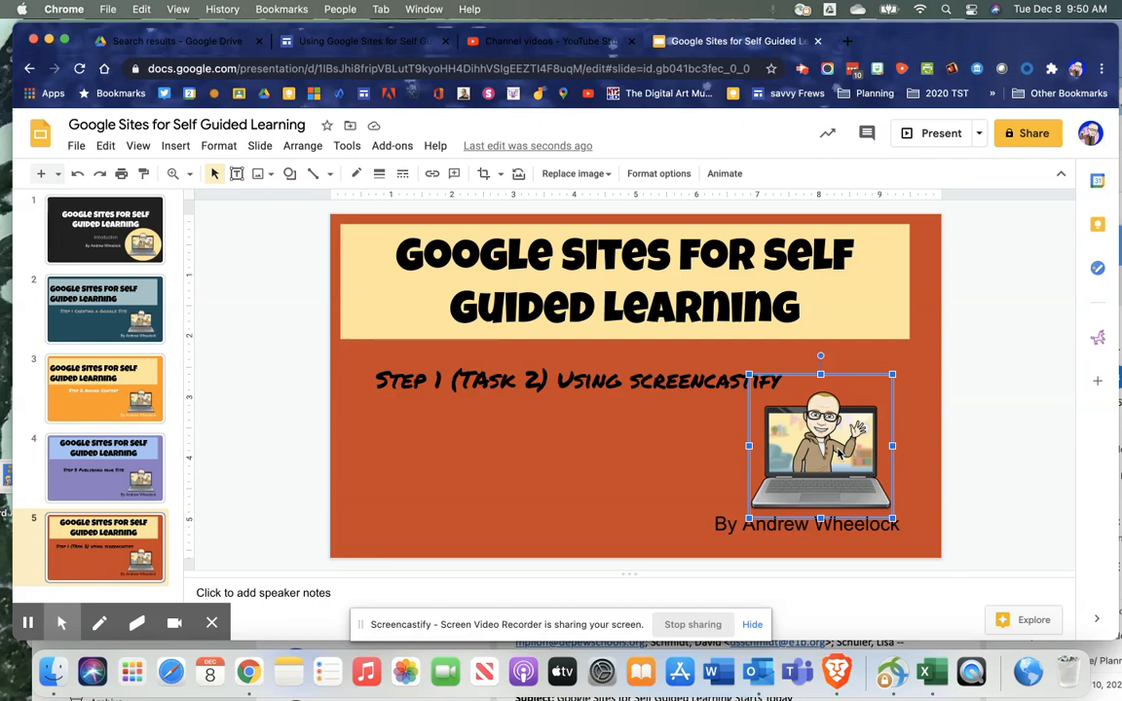
click(563, 461)
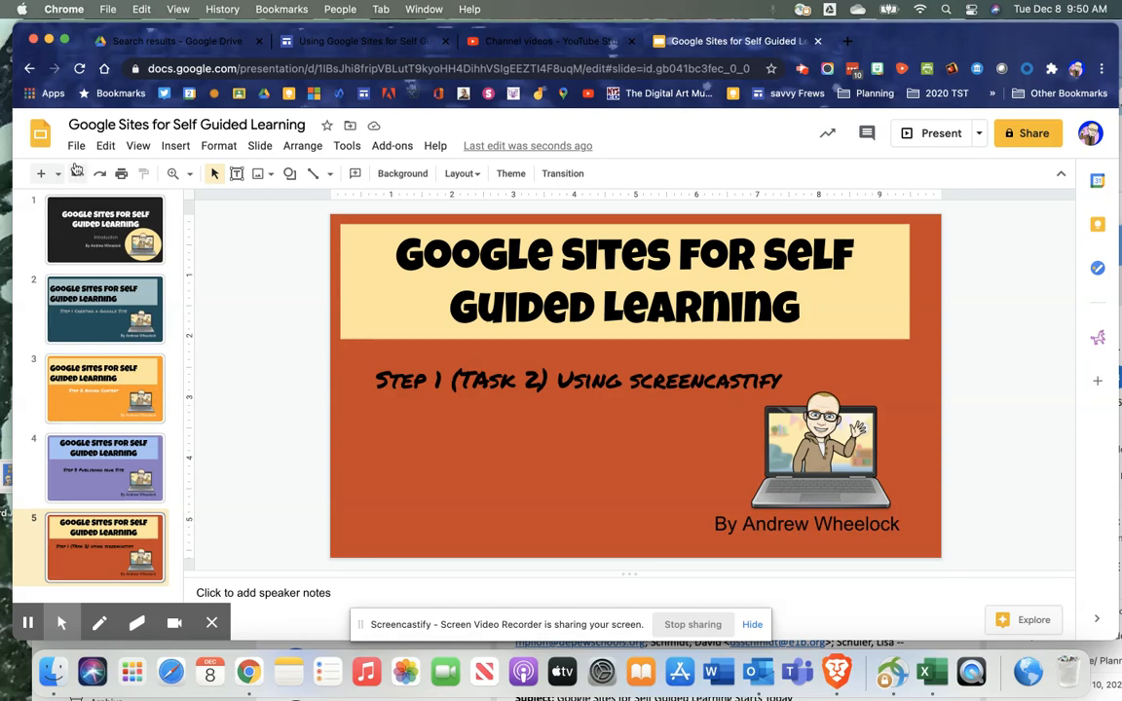
Download the current slide as a JPEG image (.jpg, current slide).
click(76, 145)
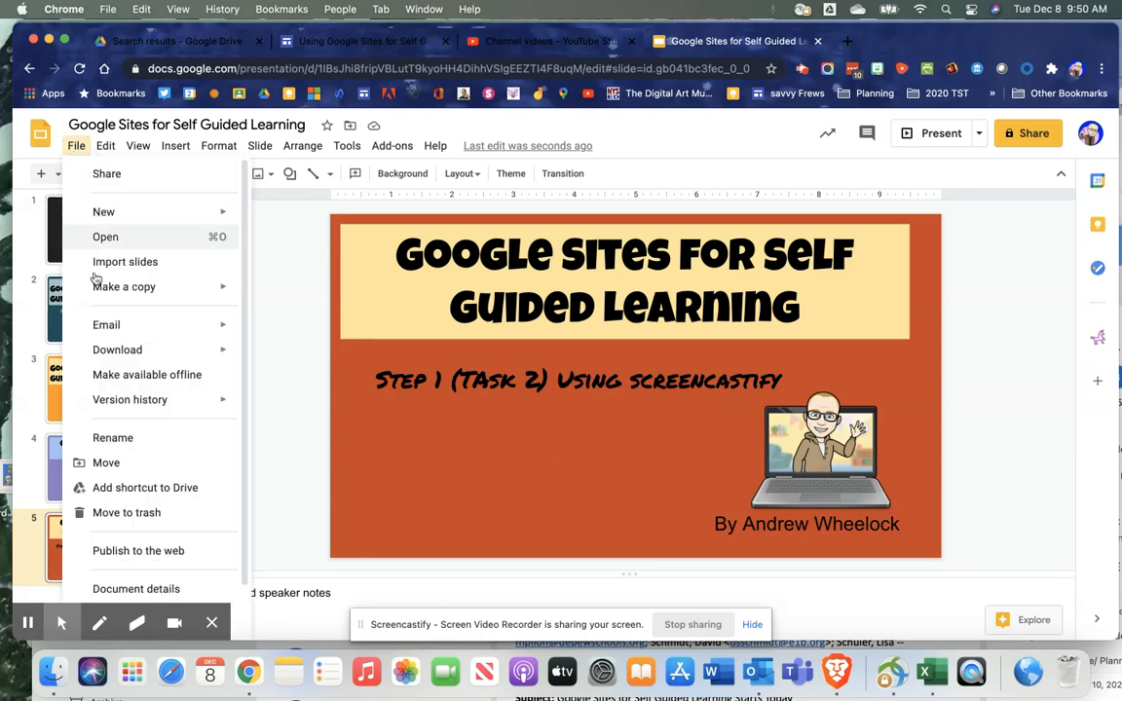
click(117, 349)
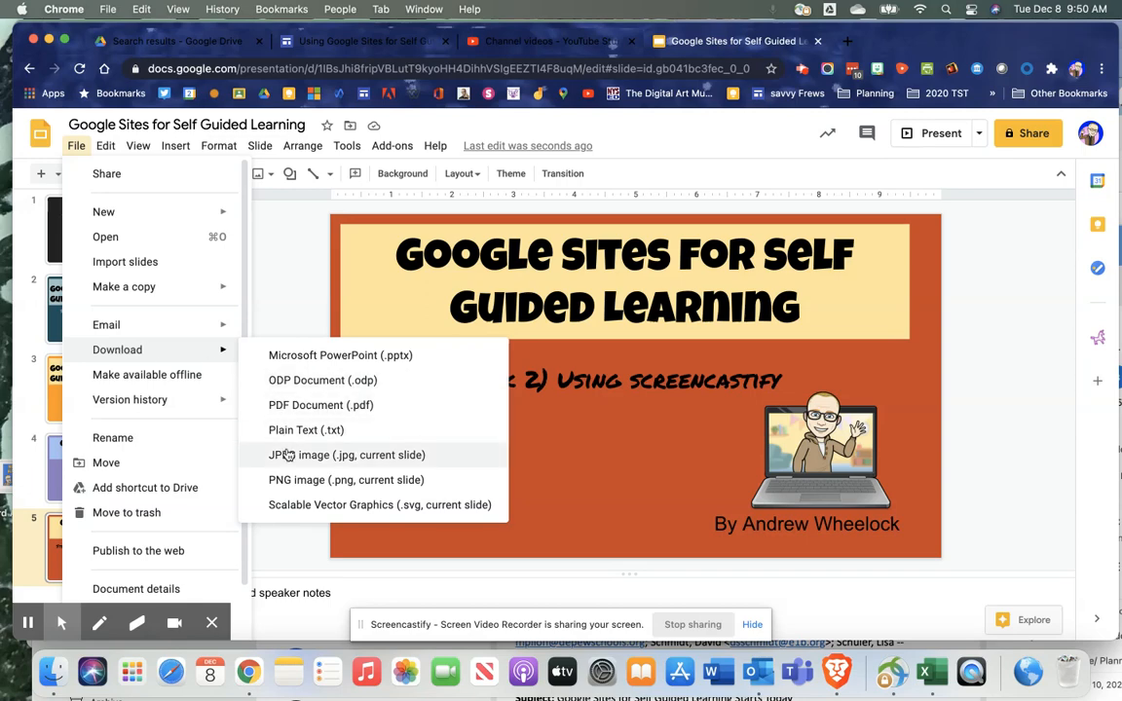
click(347, 455)
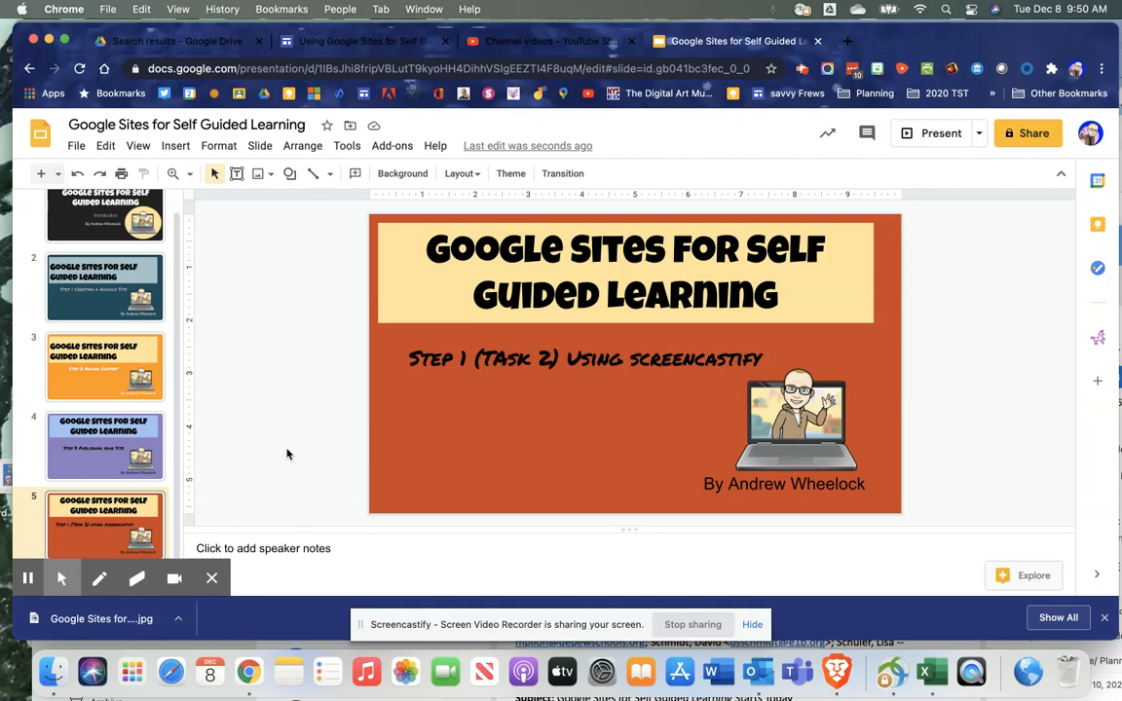
Upload the downloaded Google Sites slide JPG from Downloads as the video's custom thumbnail.
click(545, 41)
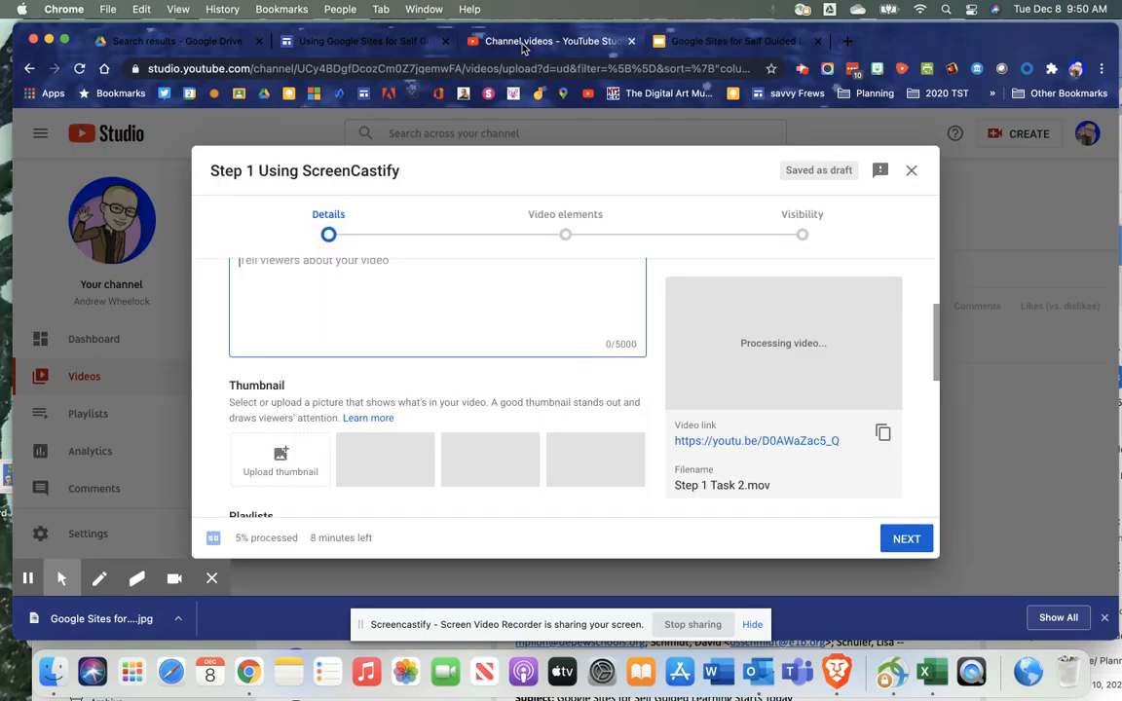
click(280, 458)
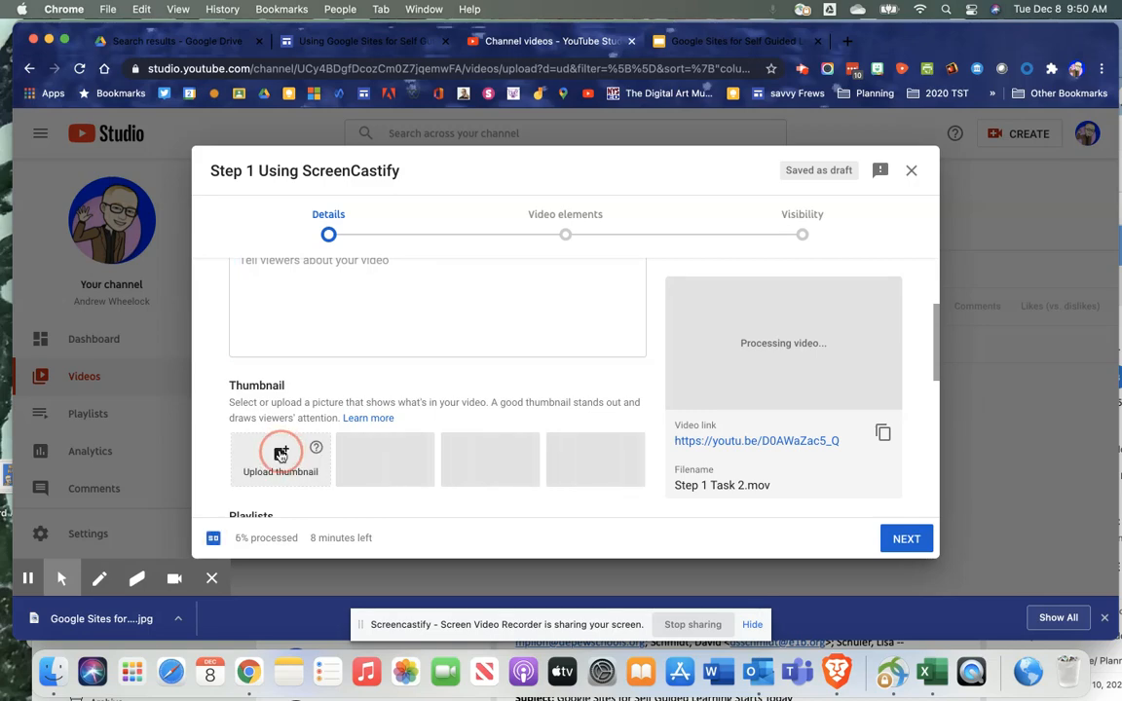
click(280, 459)
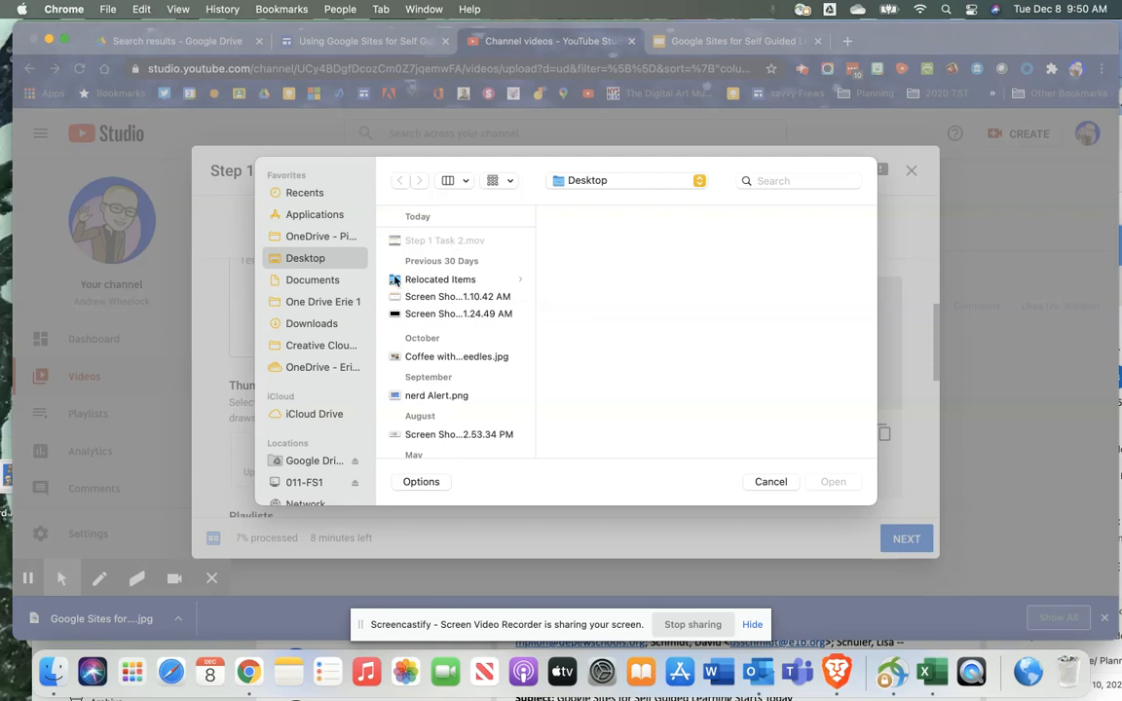
mouse_move(321, 258)
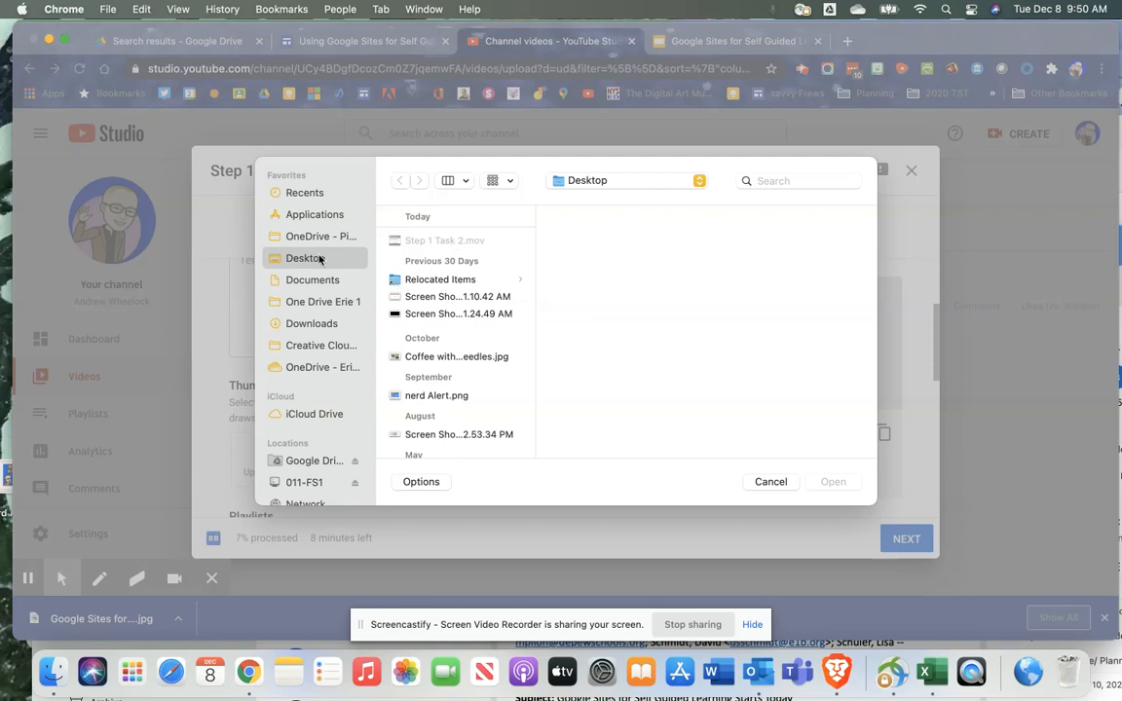
click(321, 235)
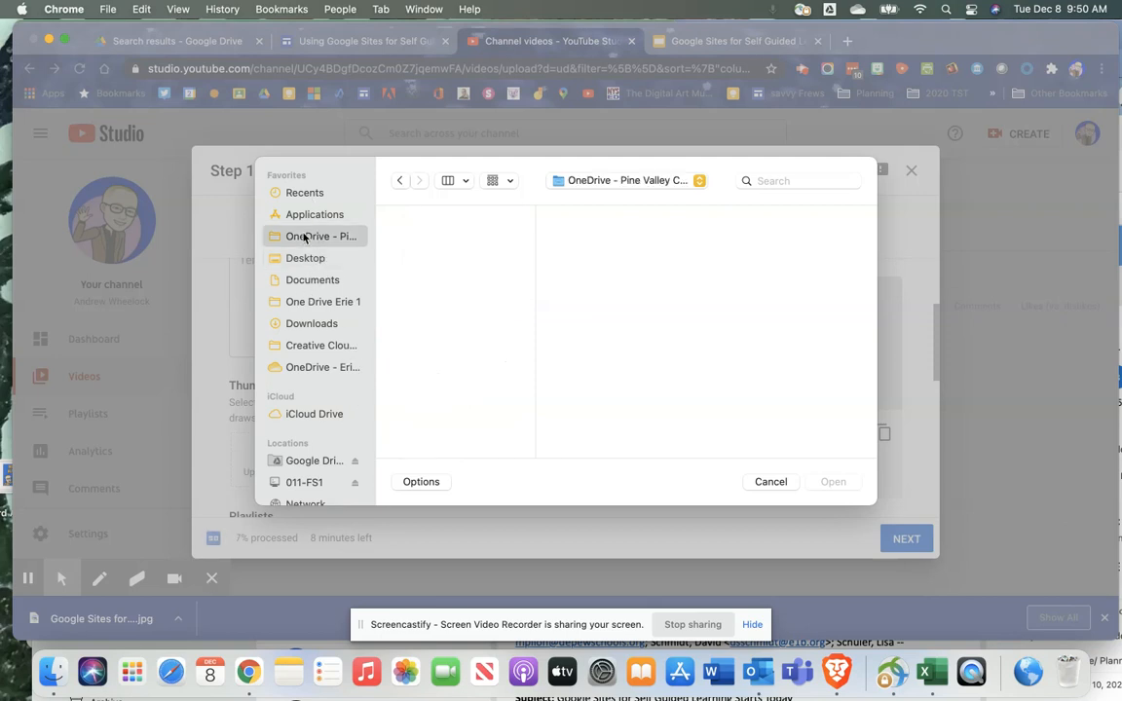
click(312, 323)
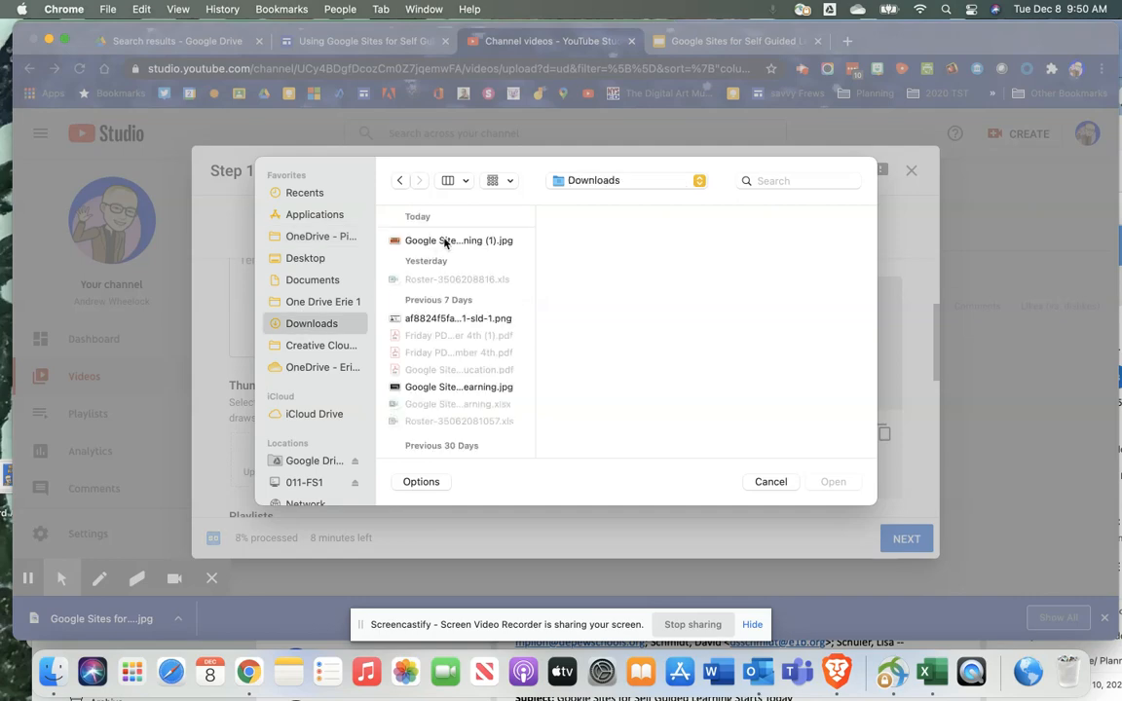
click(459, 241)
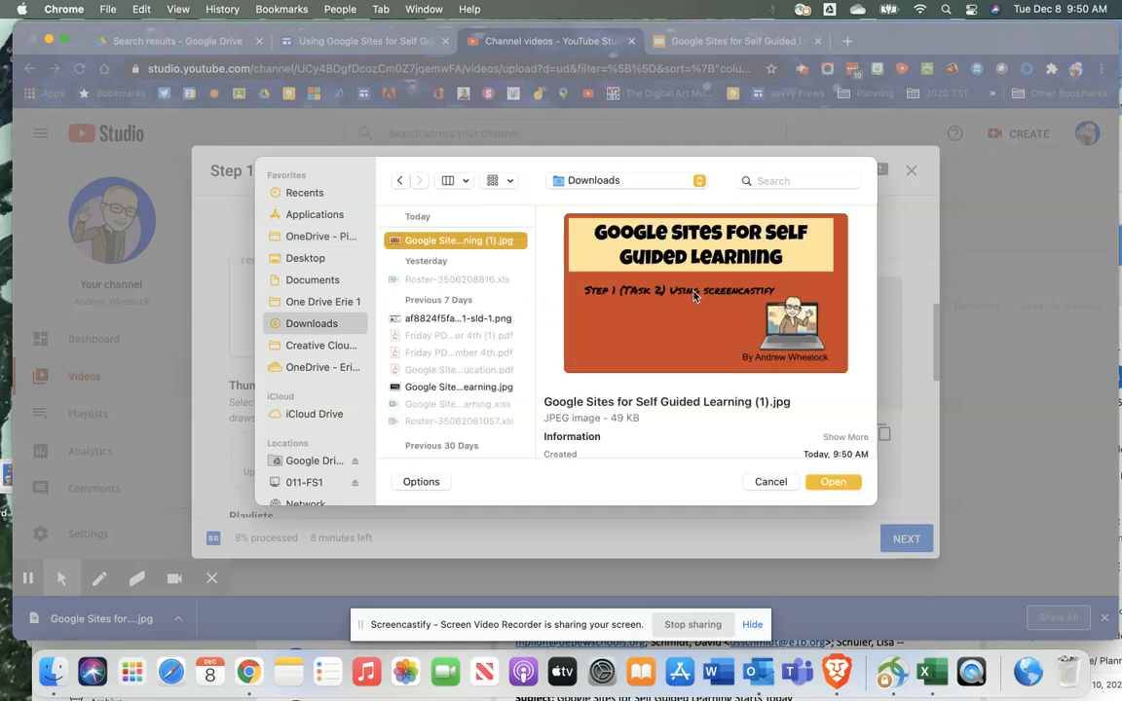
click(833, 481)
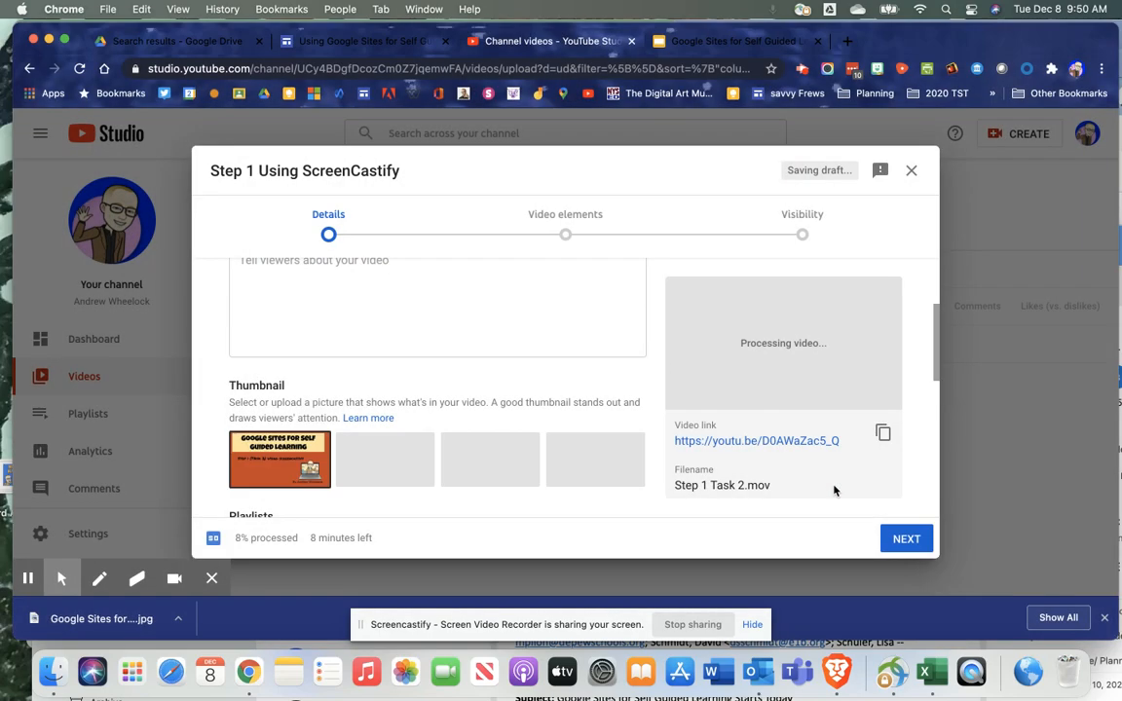